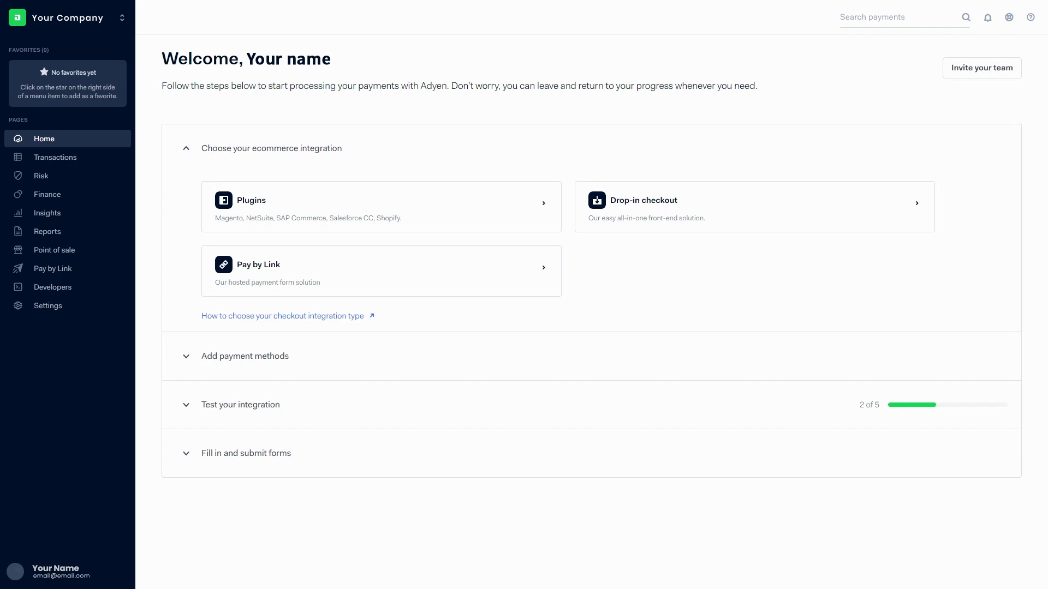
mouse_move(111, 341)
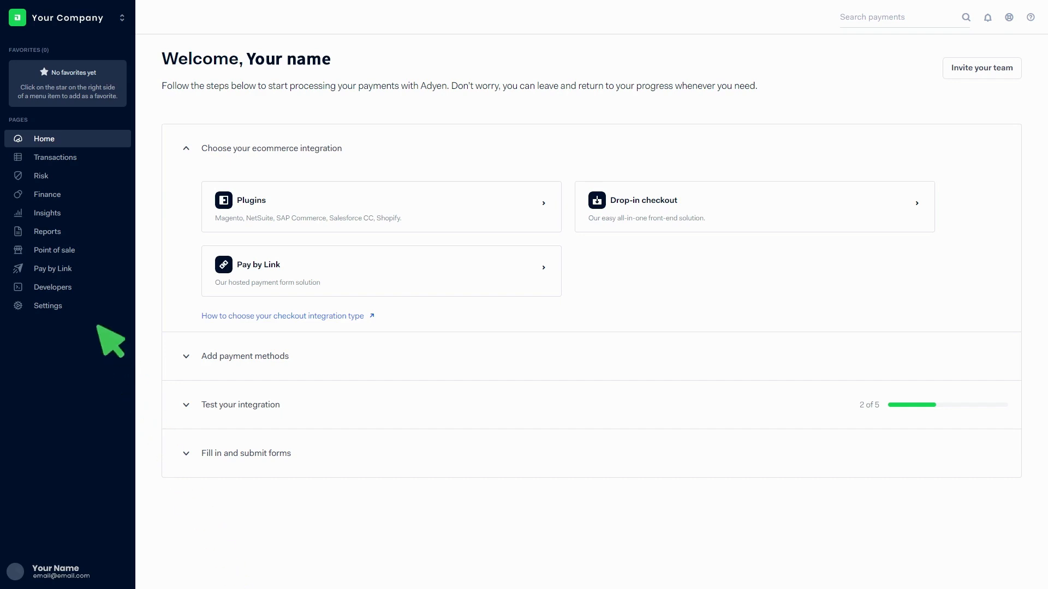
Step: Reach the API credentials list via account settings and Developers
left_click(47, 306)
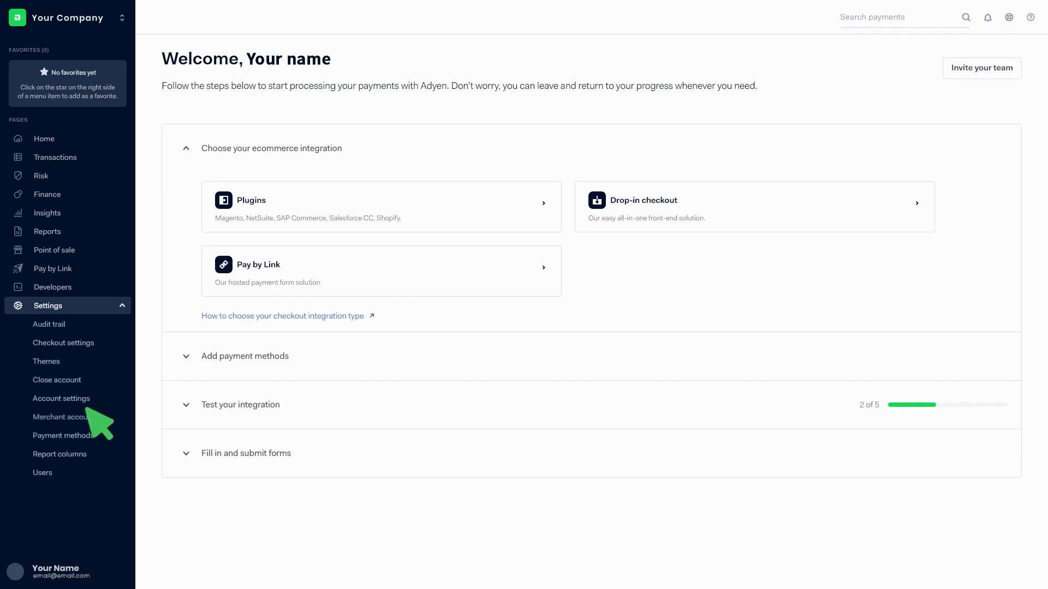
mouse_move(67, 417)
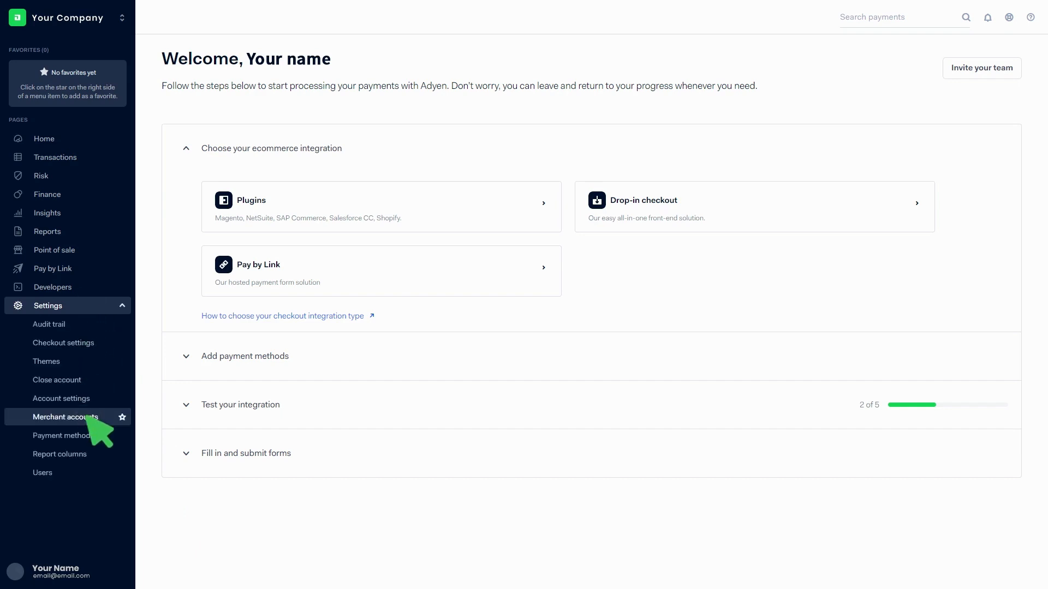
left_click(65, 417)
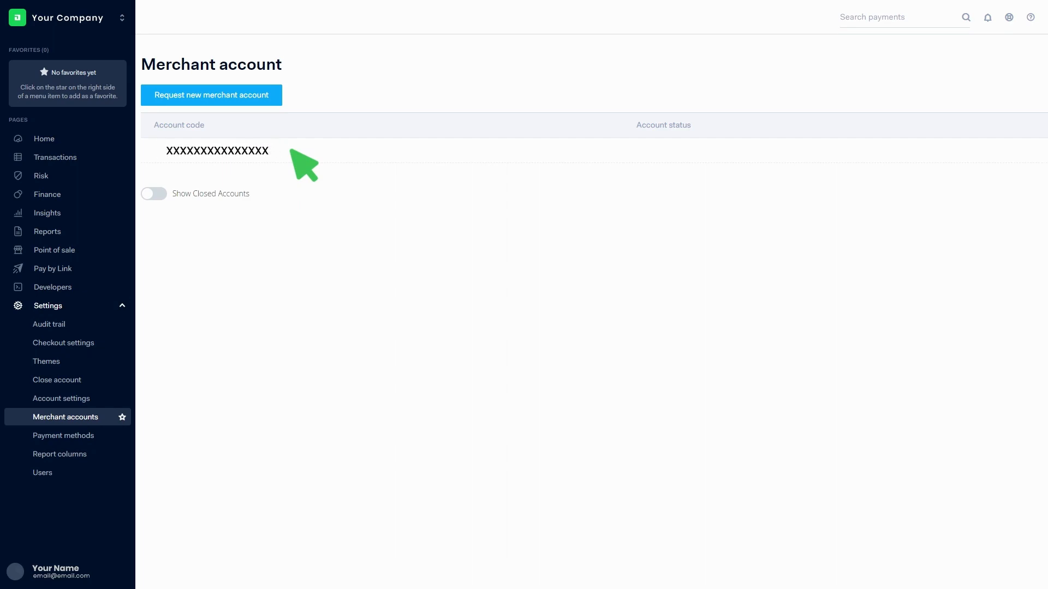
left_click(44, 139)
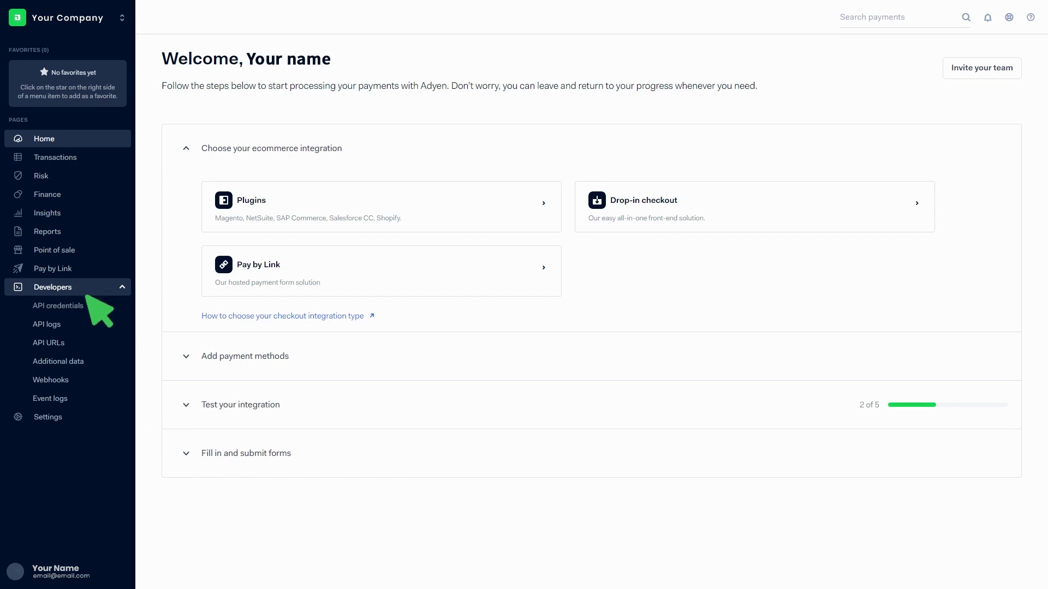
left_click(58, 306)
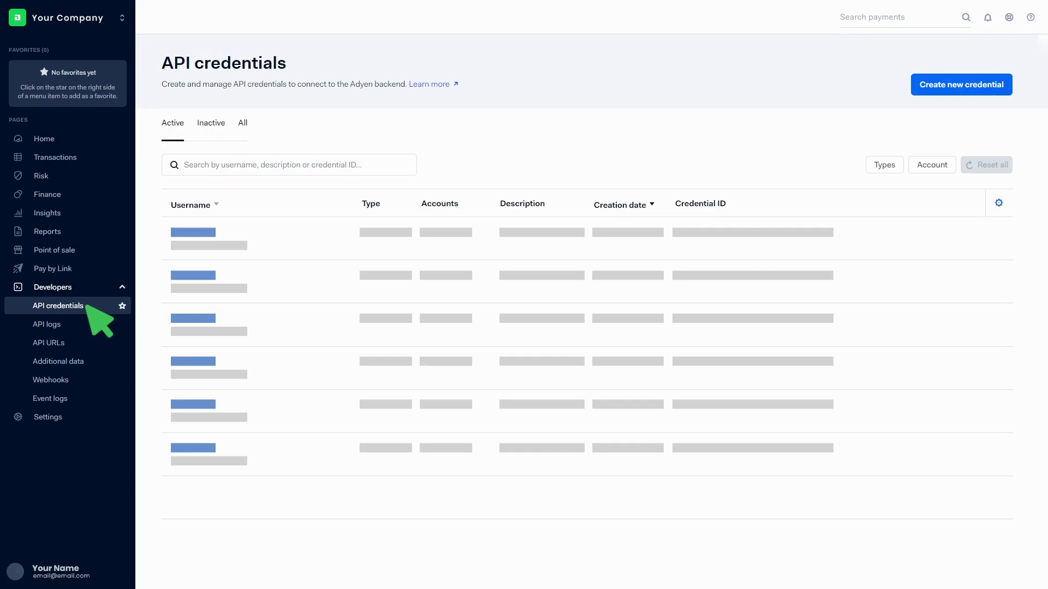
Step: Create a new web service user credential, generate its API key, save, and return home
left_click(961, 84)
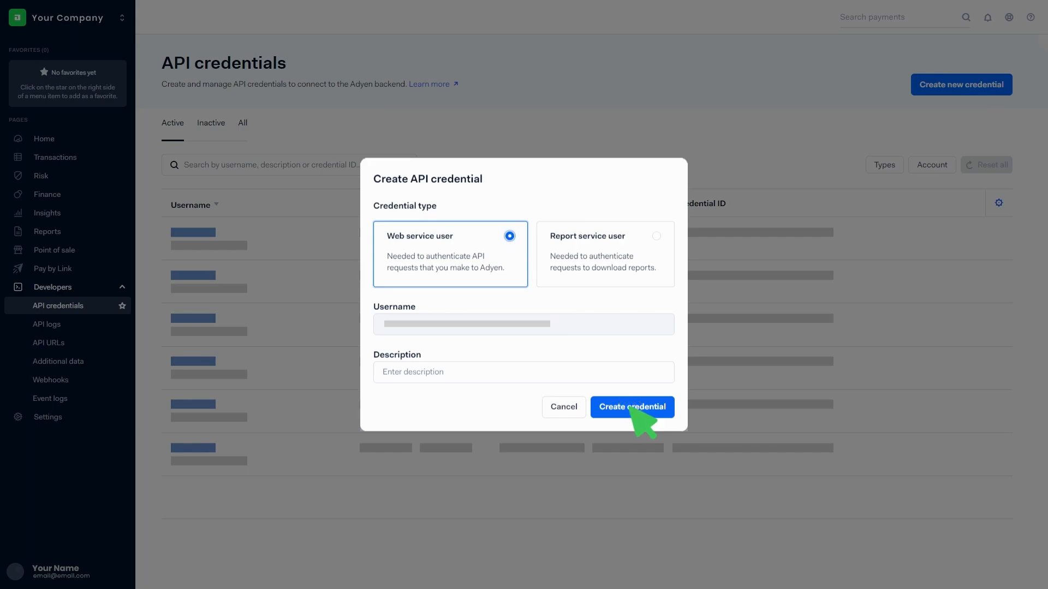
left_click(631, 407)
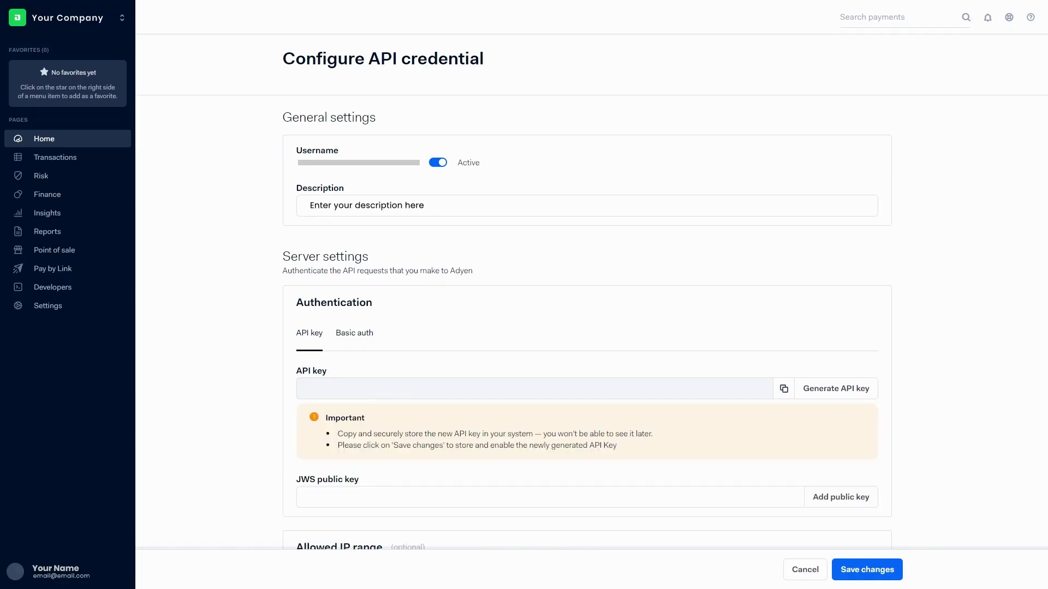
left_click(835, 388)
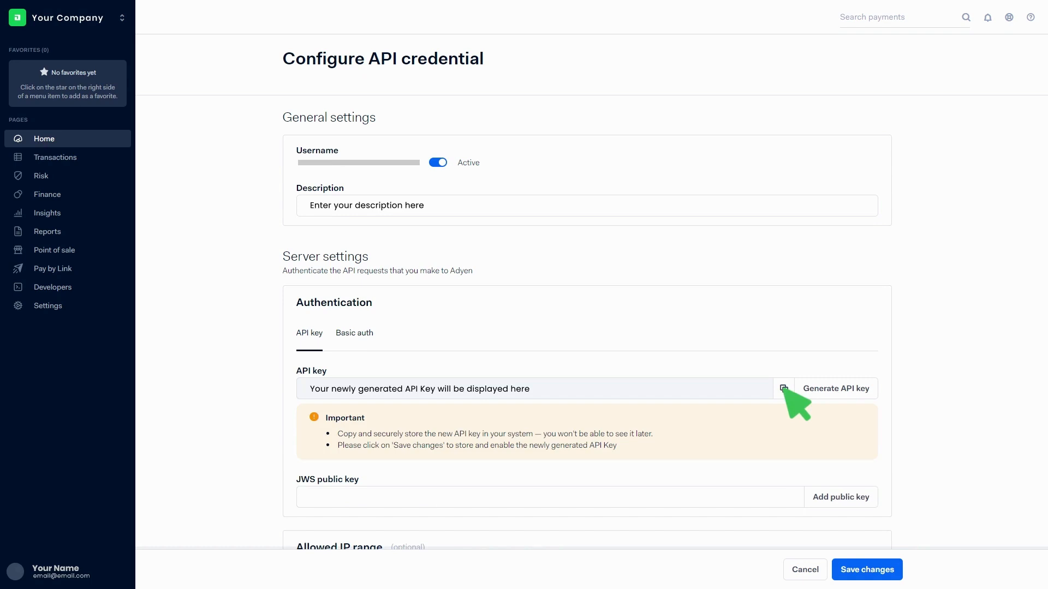
mouse_move(866, 570)
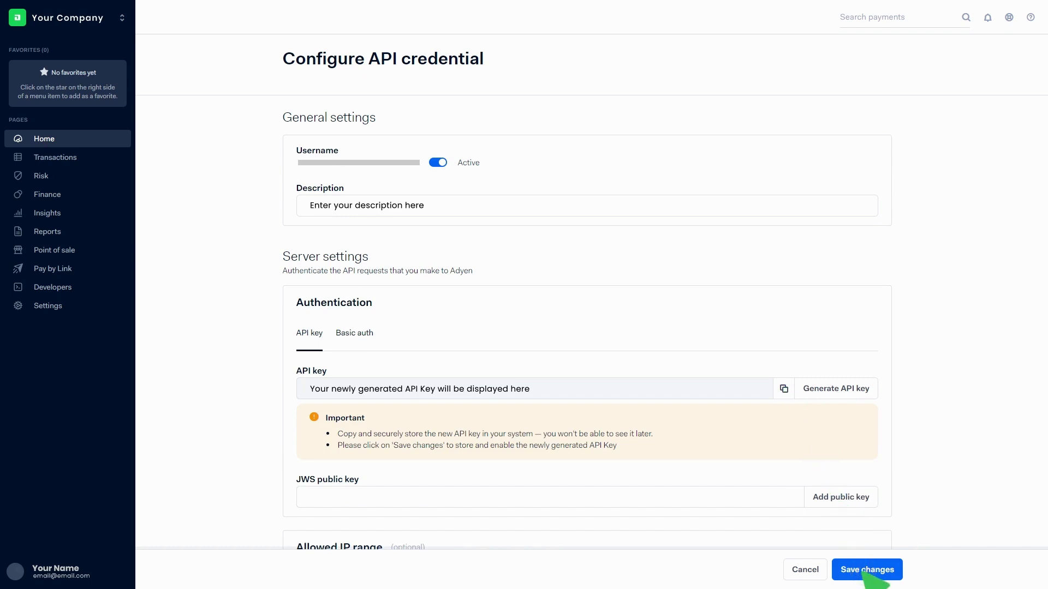
scroll("down", 3)
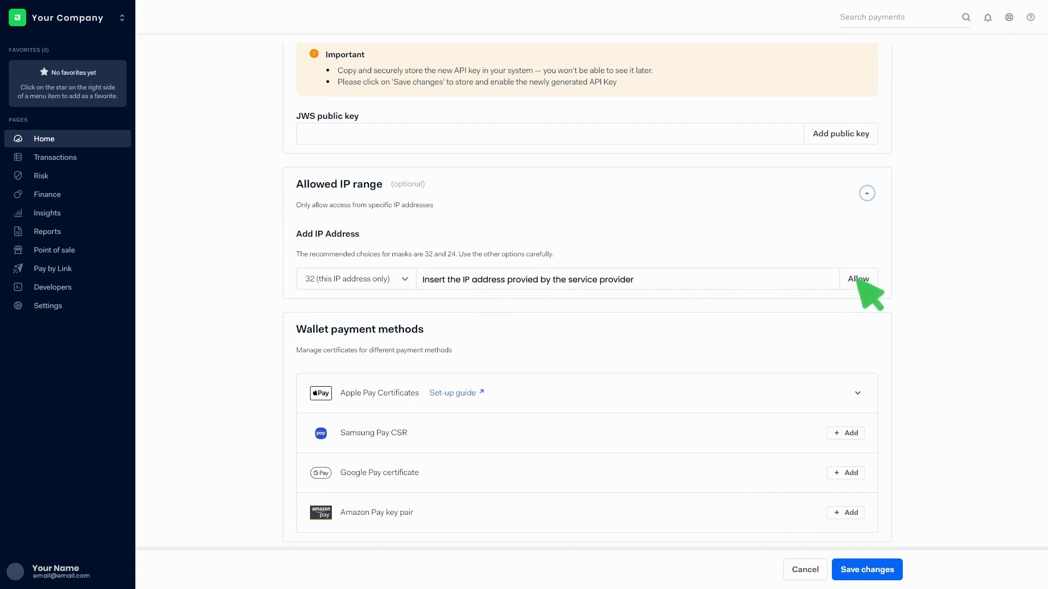
mouse_move(870, 401)
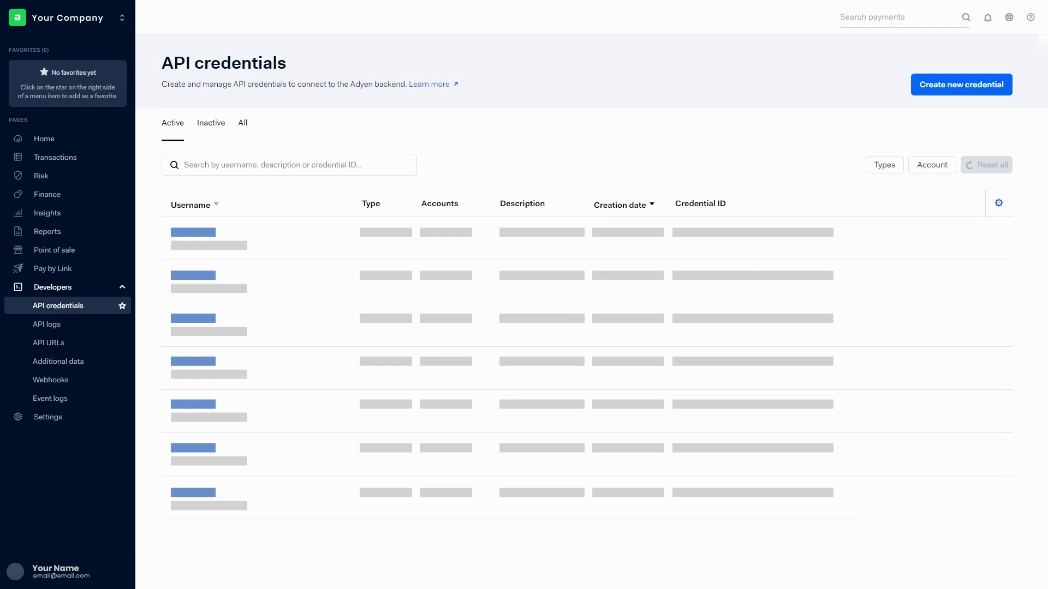
left_click(44, 139)
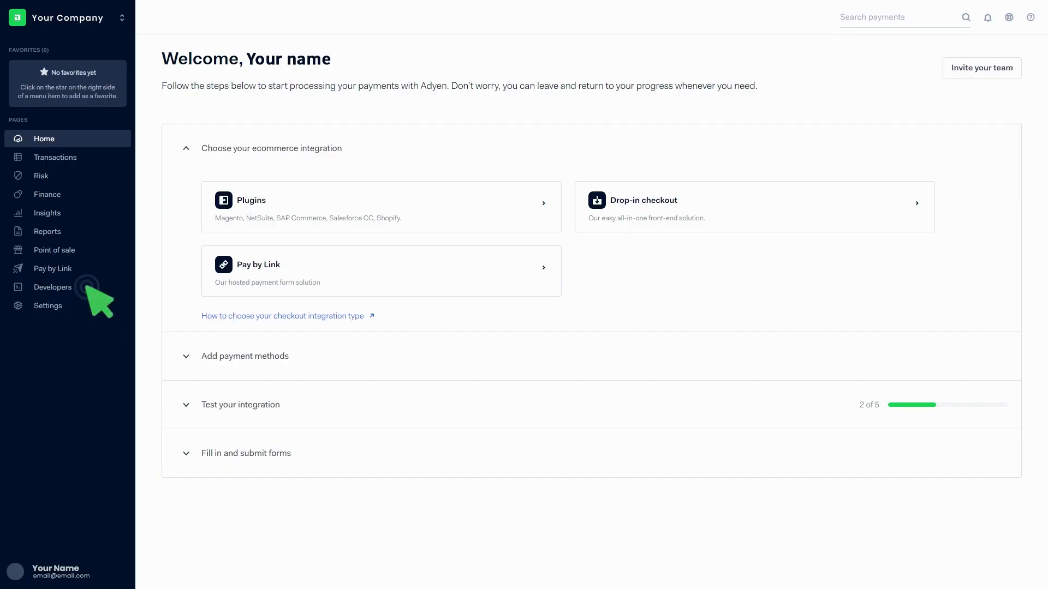
Step: Add a new standard webhook from the Developers pages and begin its description
left_click(52, 287)
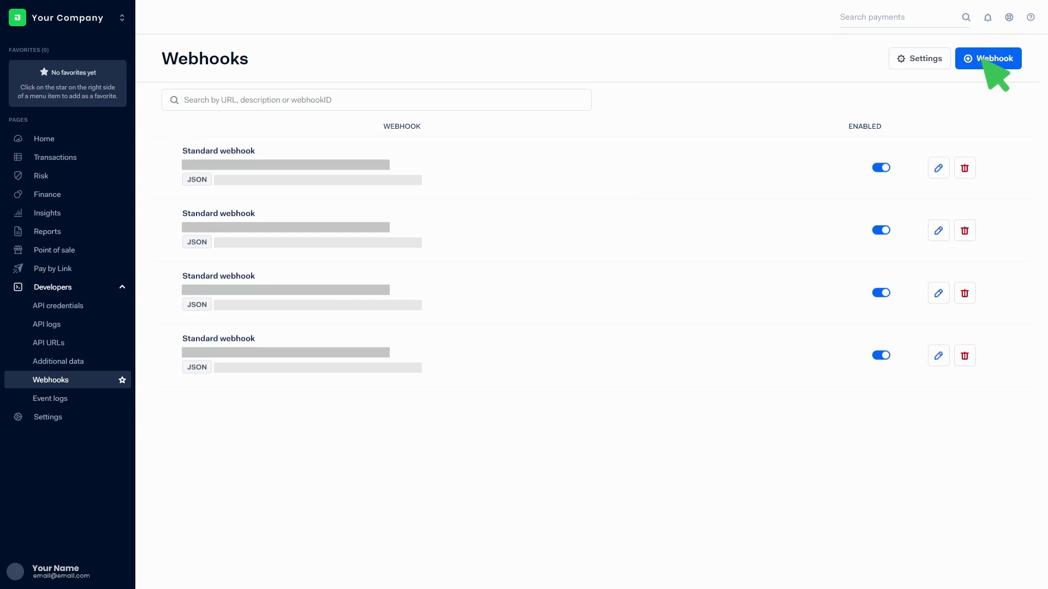
left_click(988, 58)
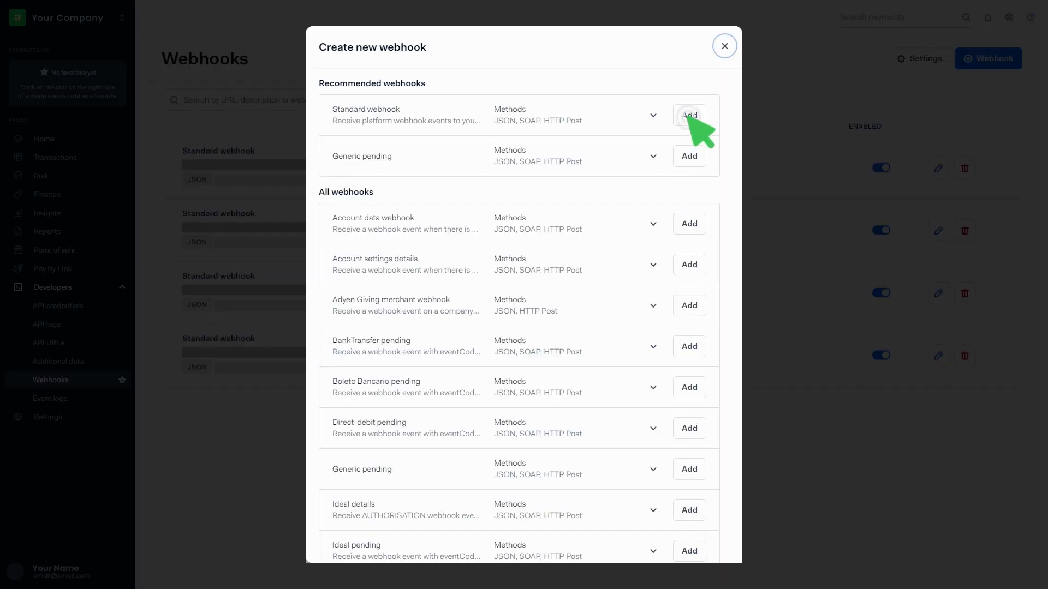
left_click(688, 115)
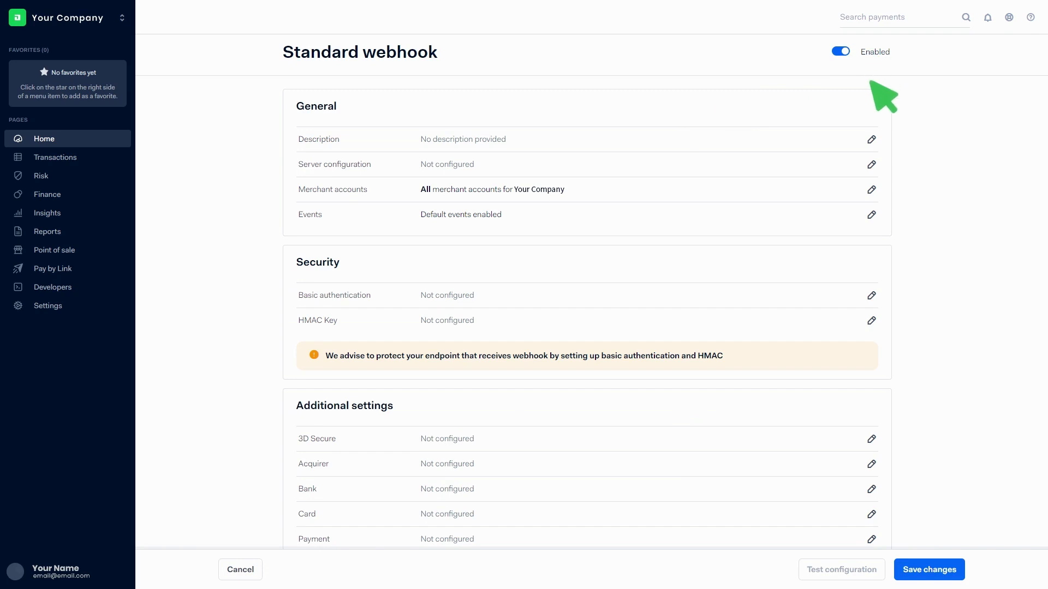
left_click(872, 138)
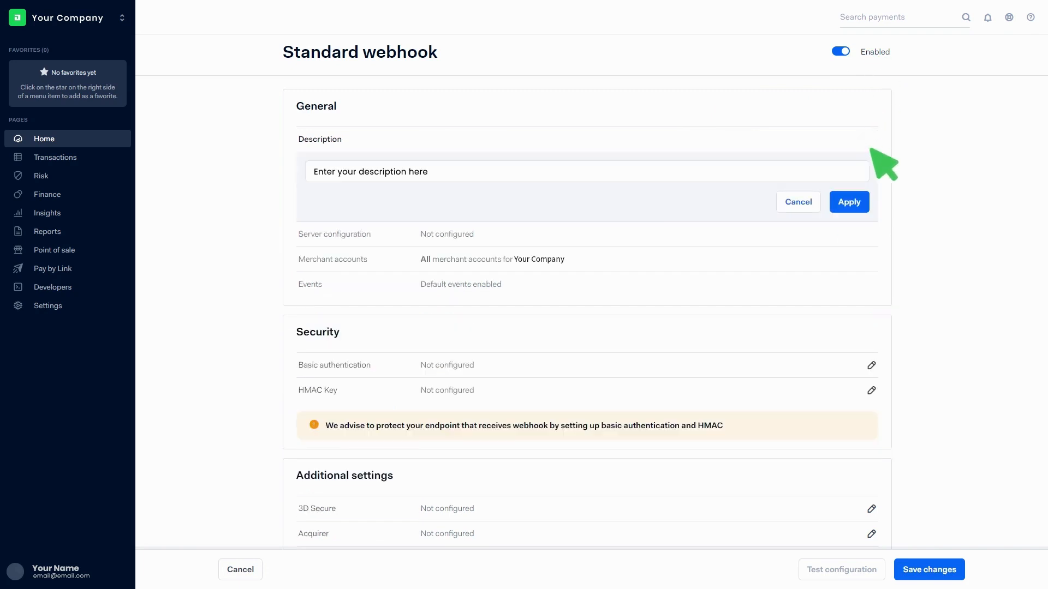
Step: Apply the server configuration with the provider URL, JSON method and TLSv1.3 encryption
left_click(849, 202)
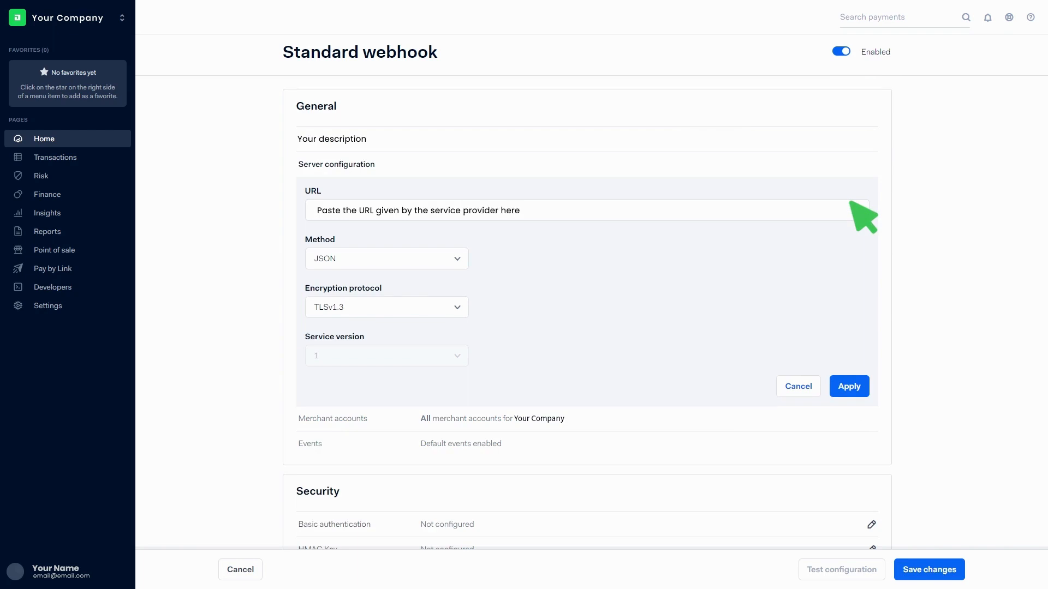
left_click(849, 387)
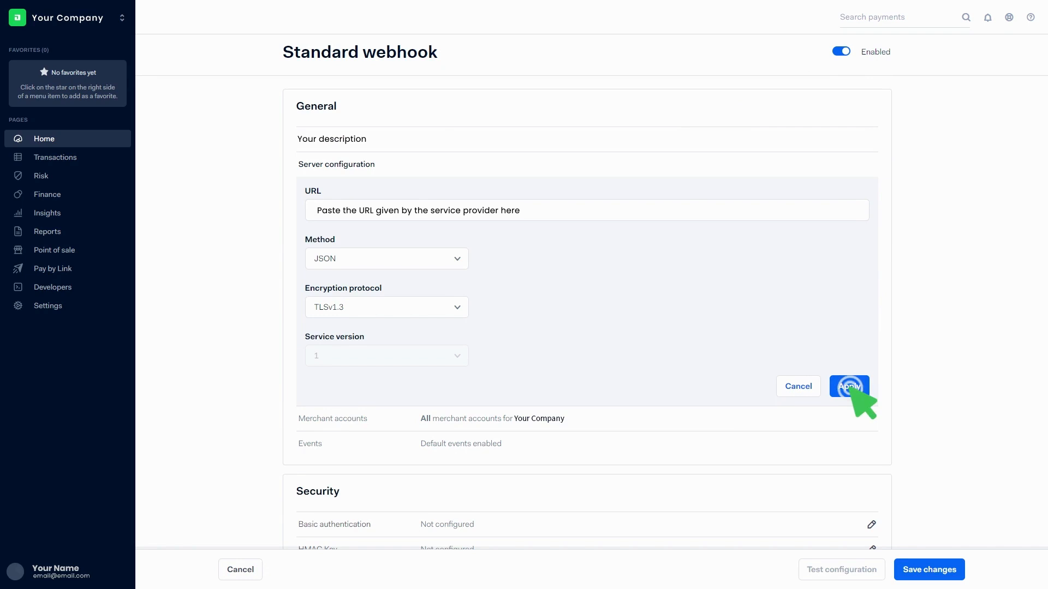
left_click(850, 387)
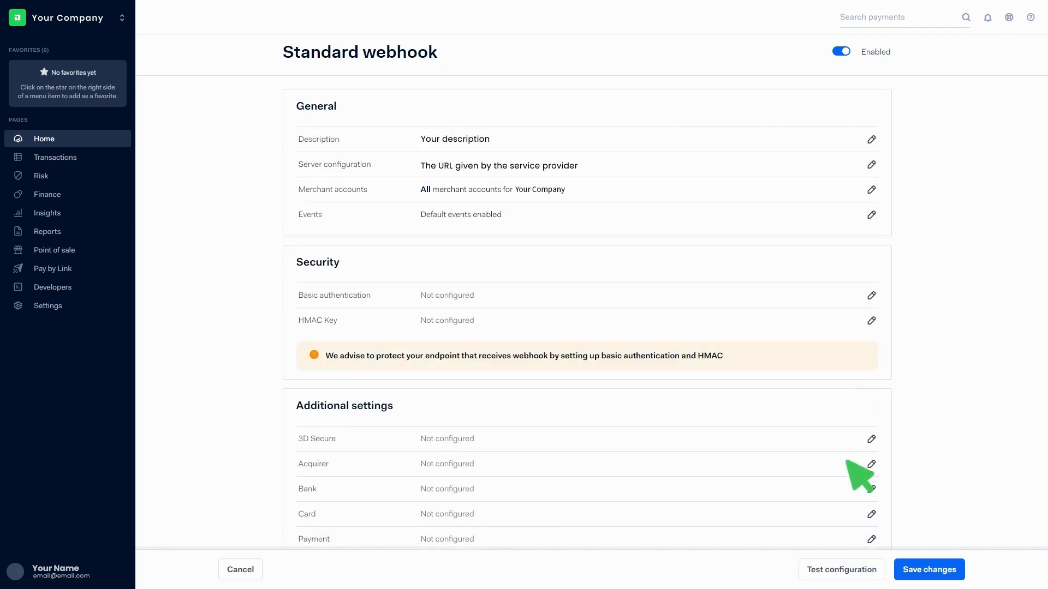
left_click(840, 570)
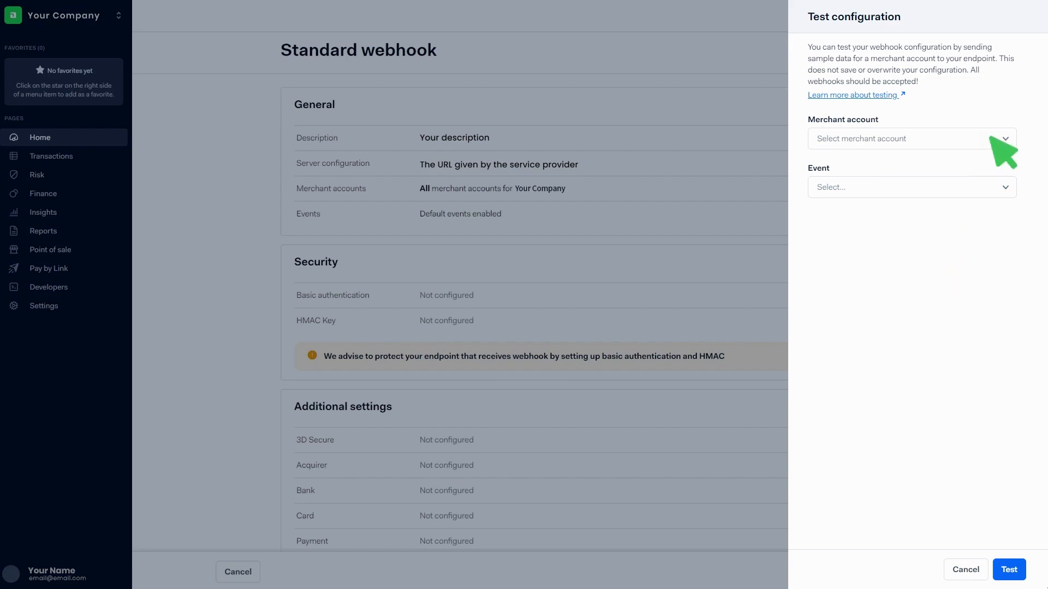
Step: Test an AUTHORISATION event against the merchant account successfully, then save the webhook
left_click(909, 139)
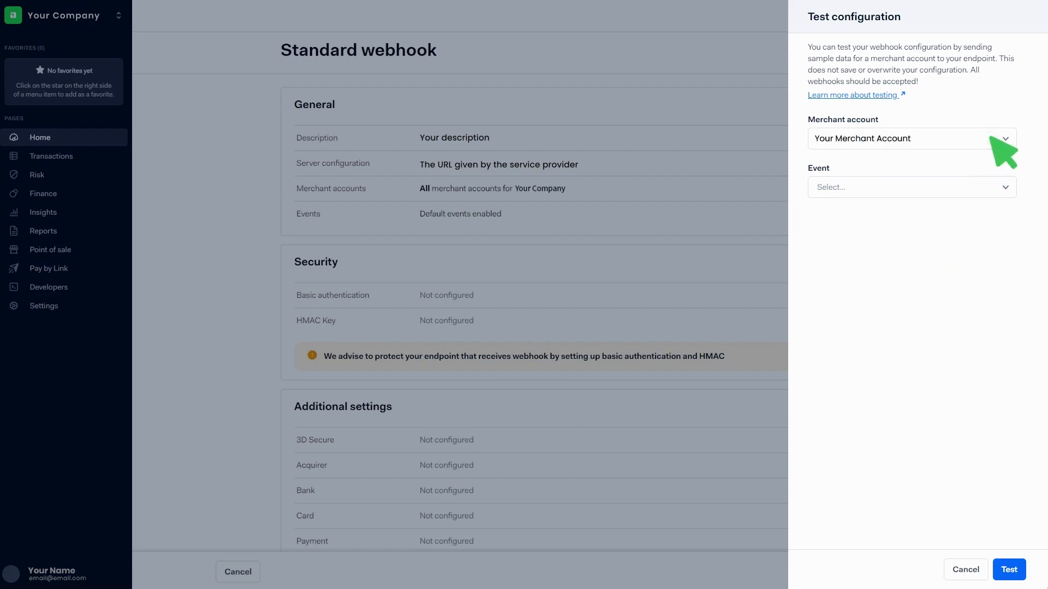
left_click(910, 186)
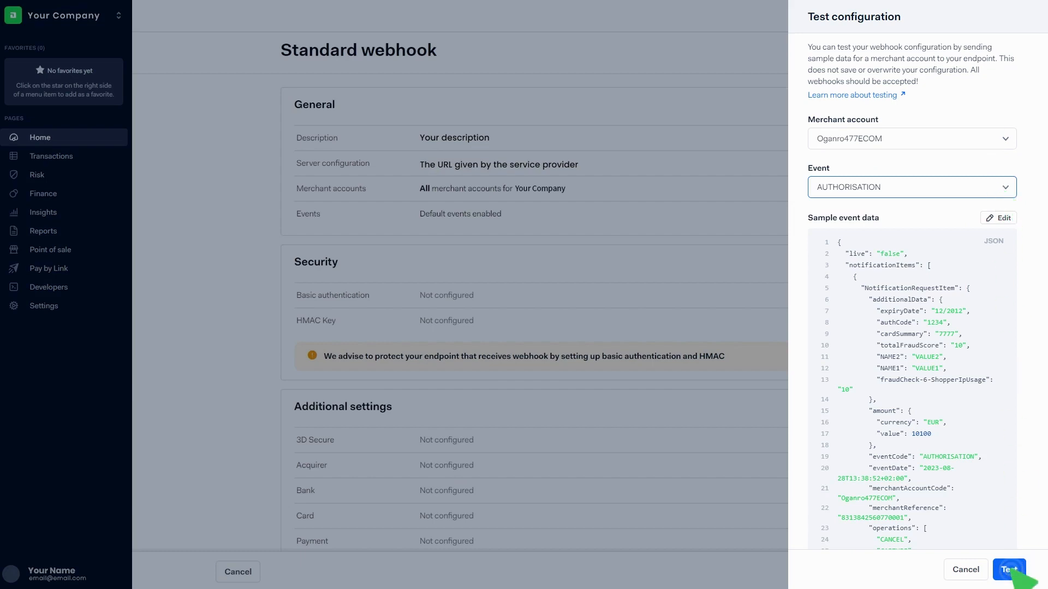
left_click(1009, 570)
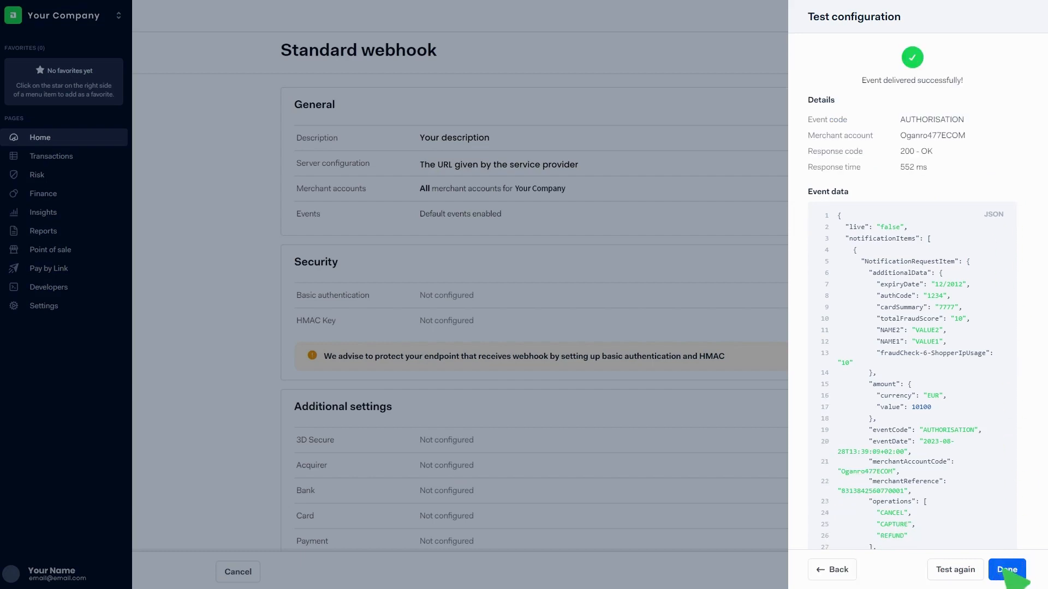
left_click(1006, 570)
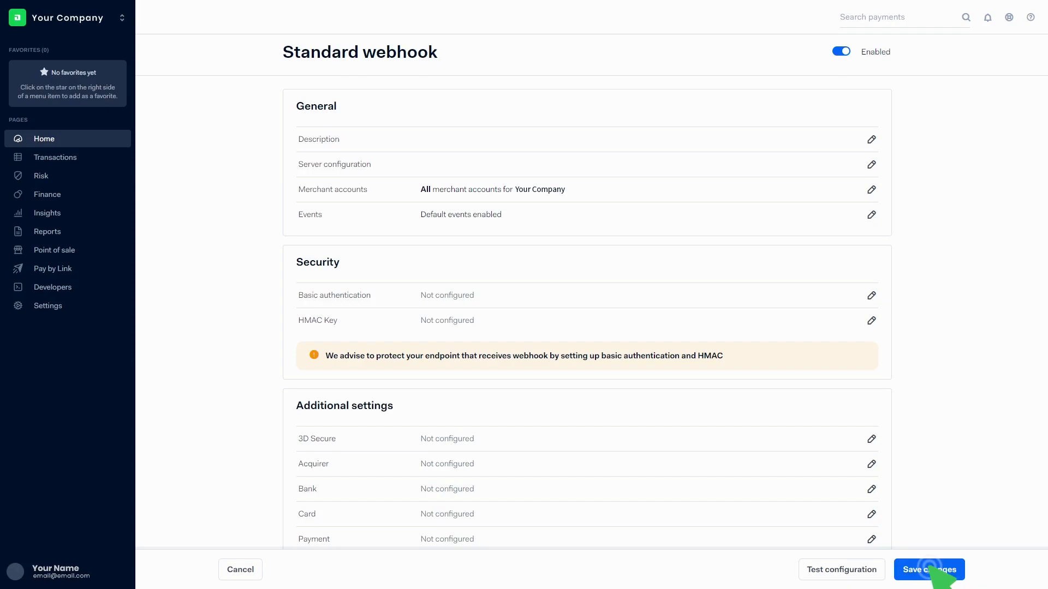
left_click(928, 570)
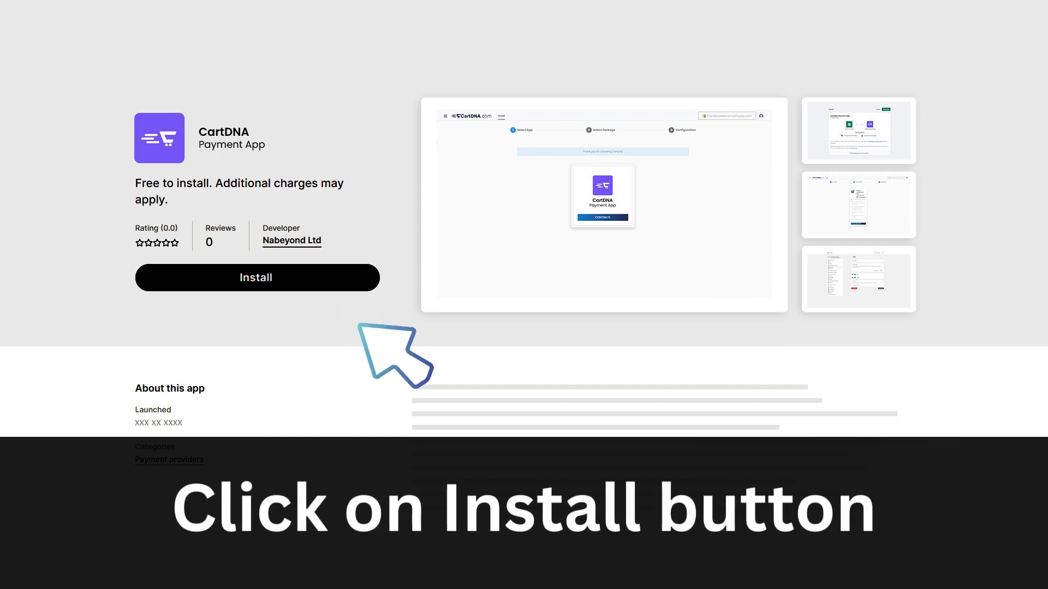
Step: Install the CartDNA Payment App on the store and continue with TWINT - Adyen
left_click(256, 277)
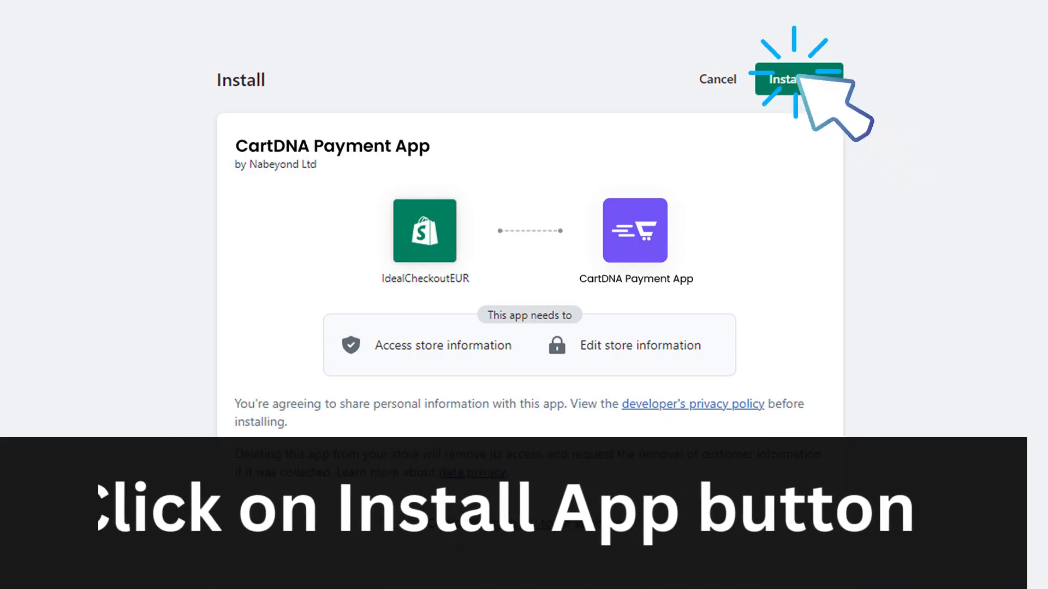
left_click(797, 79)
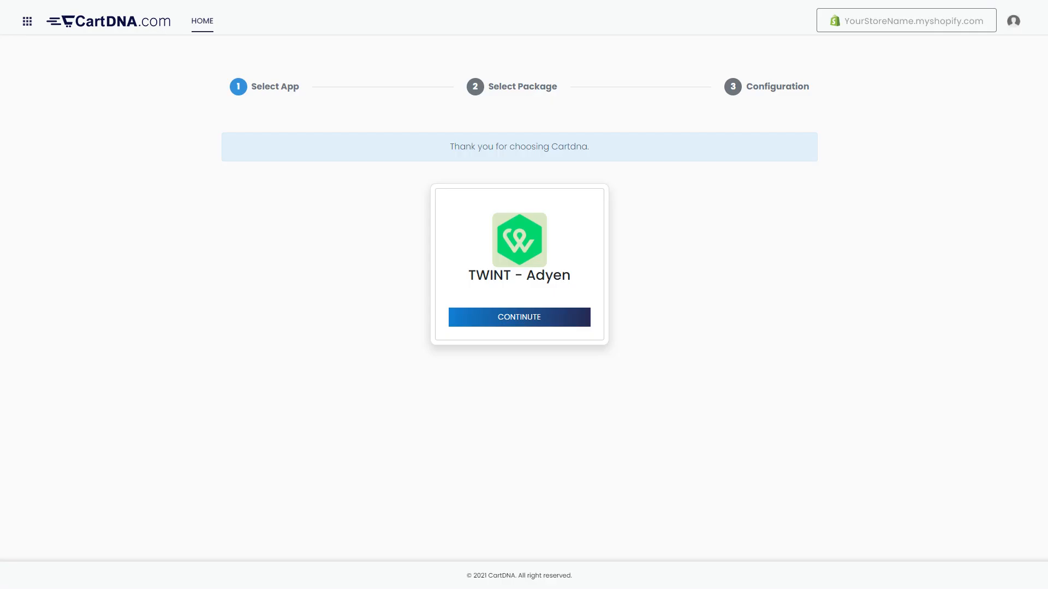
left_click(518, 316)
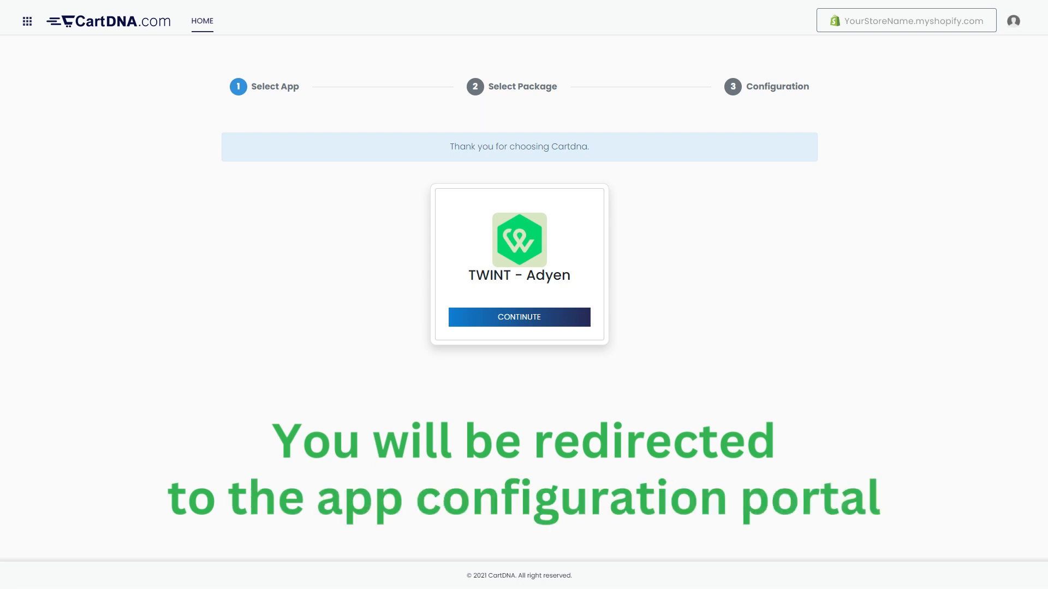
left_click(518, 316)
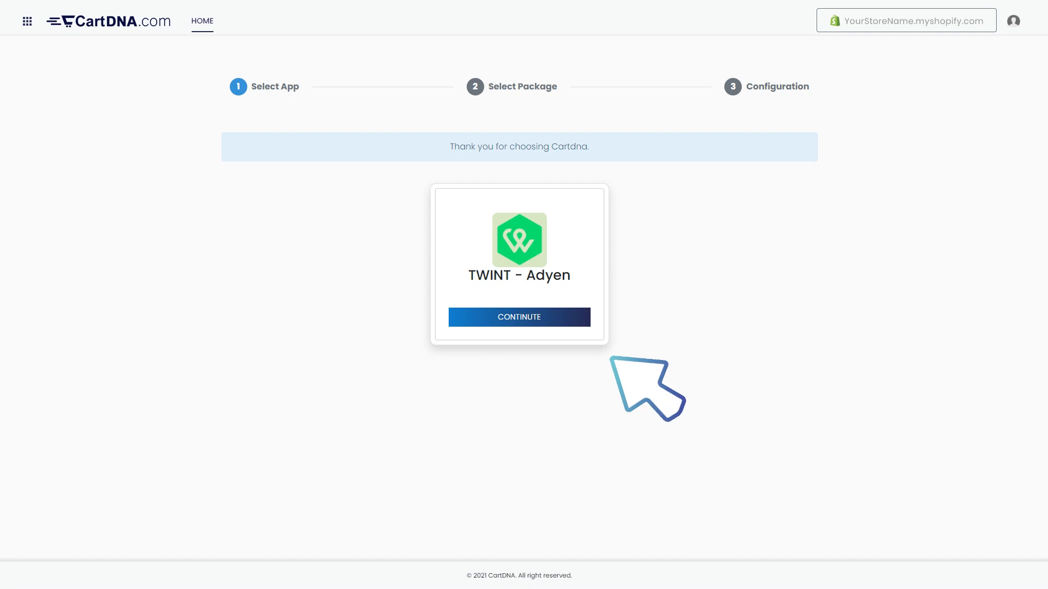
mouse_move(648, 391)
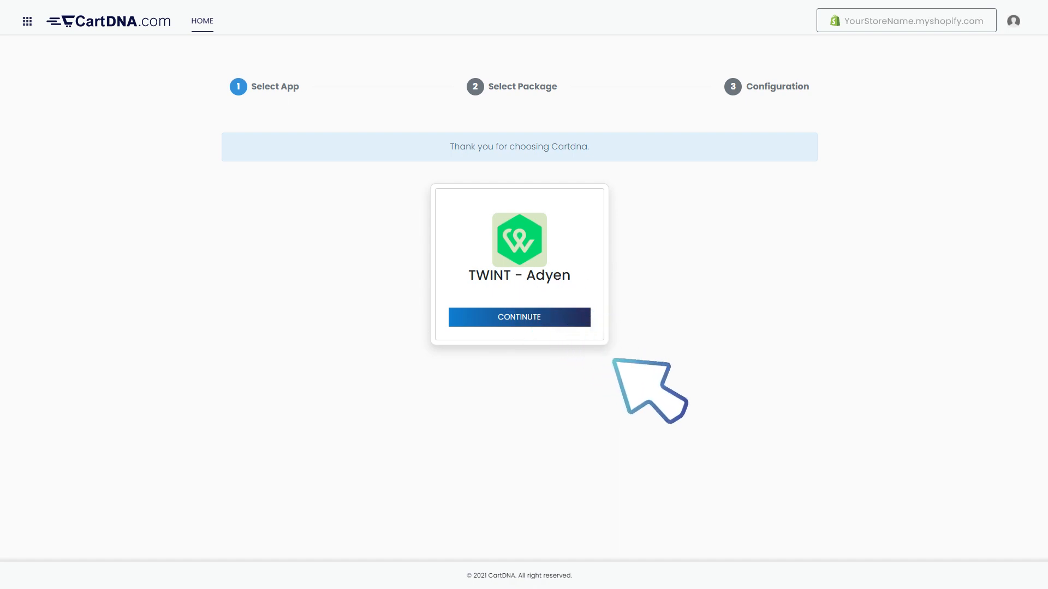
left_click(518, 316)
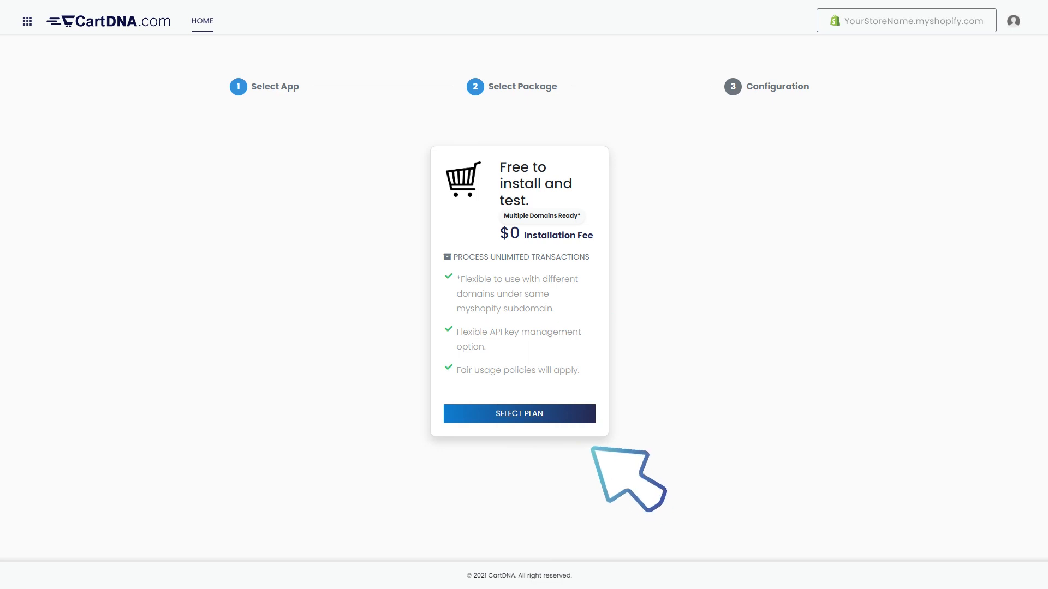
Step: Select the free plan and activate the app with Twint payment methods
left_click(518, 413)
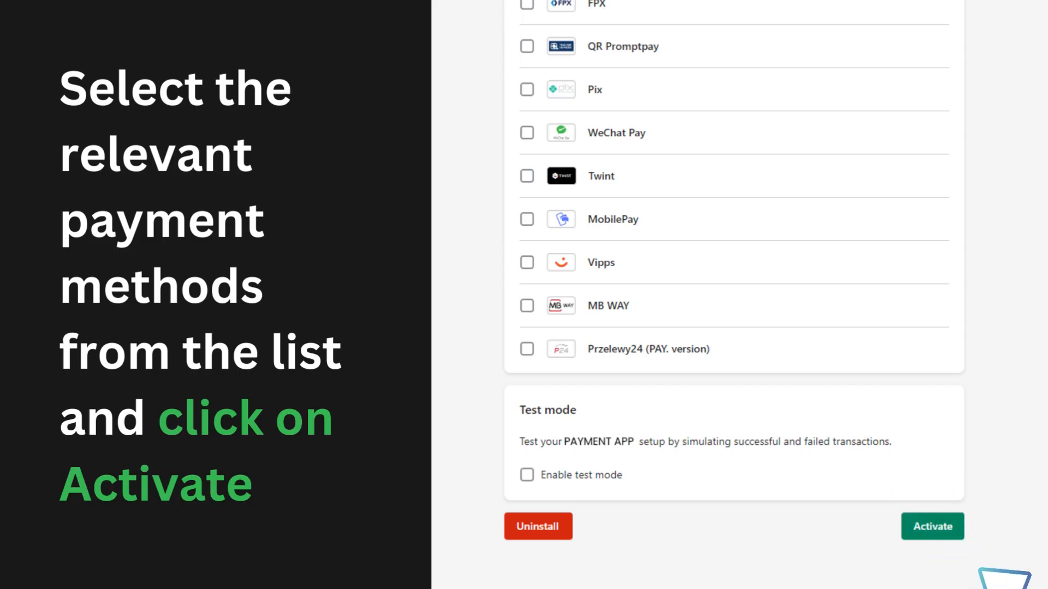
left_click(931, 526)
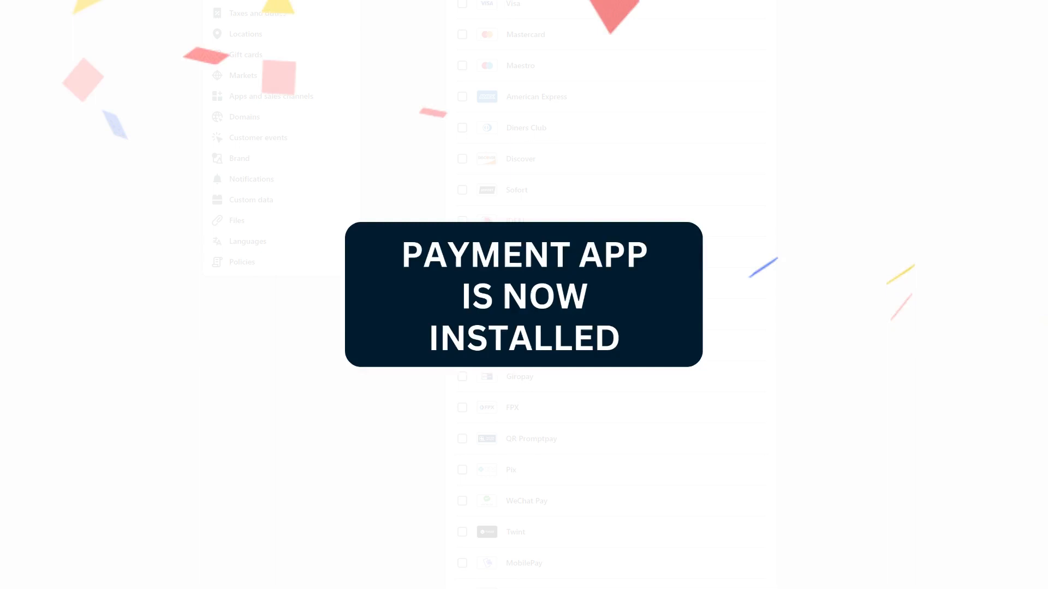